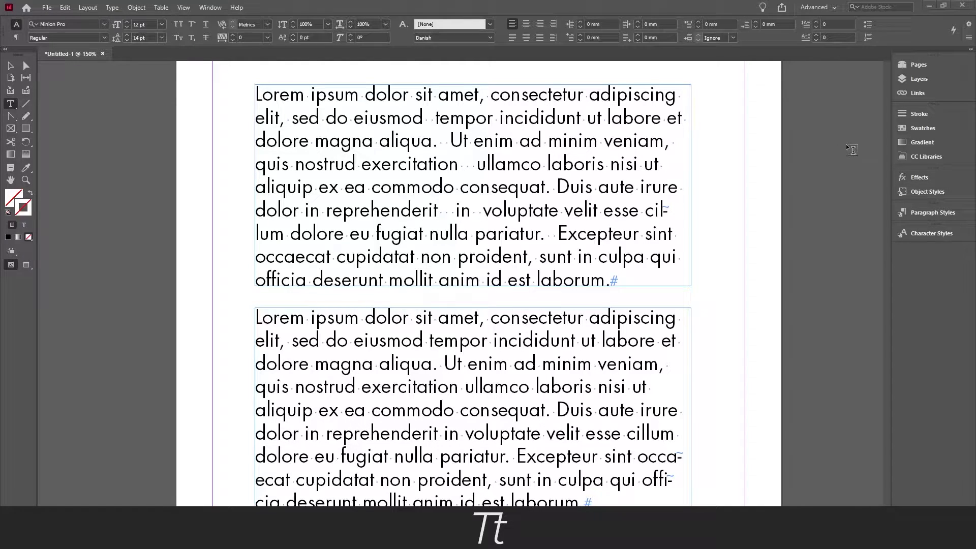
pyautogui.moveTo(471, 220)
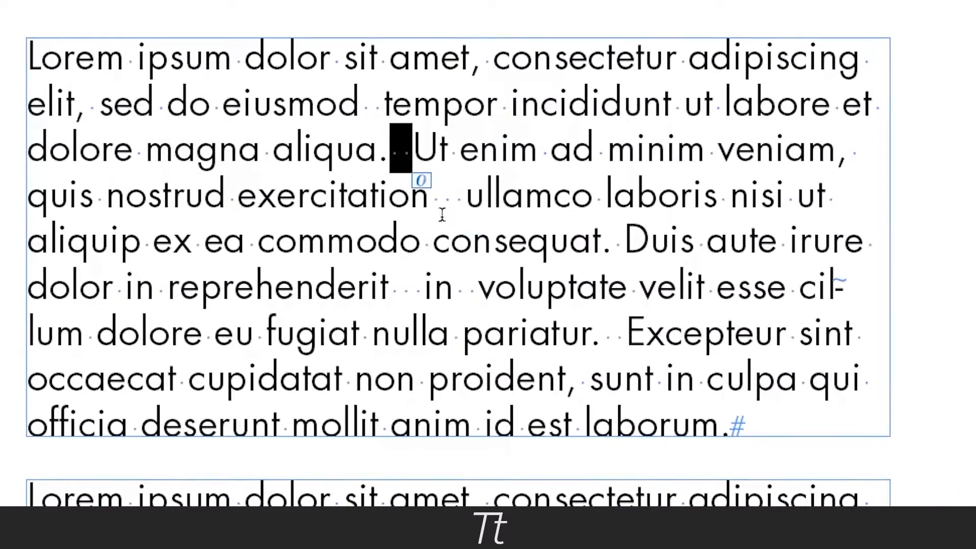
# Show hidden space characters, then open Find/Change with its saved queries list displayed
pyautogui.click(464, 287)
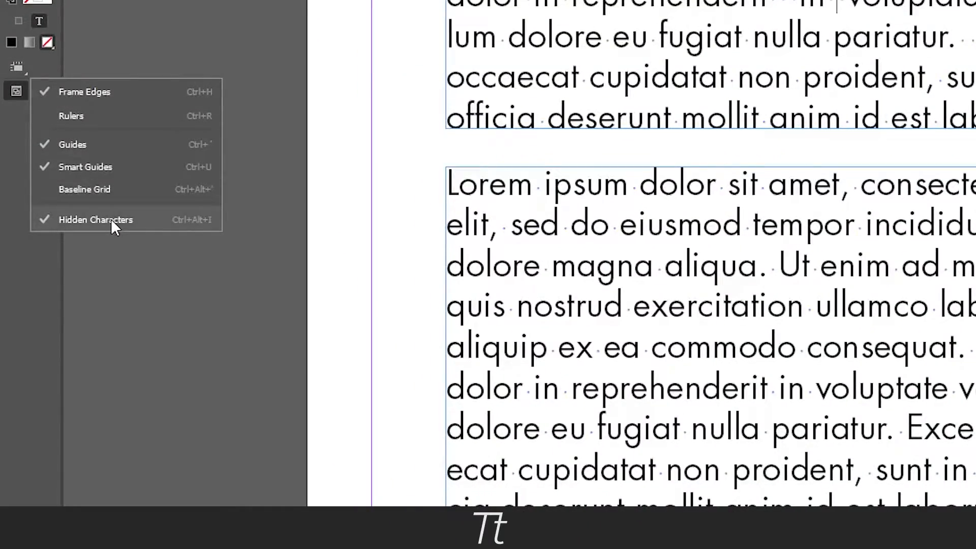
pyautogui.click(96, 219)
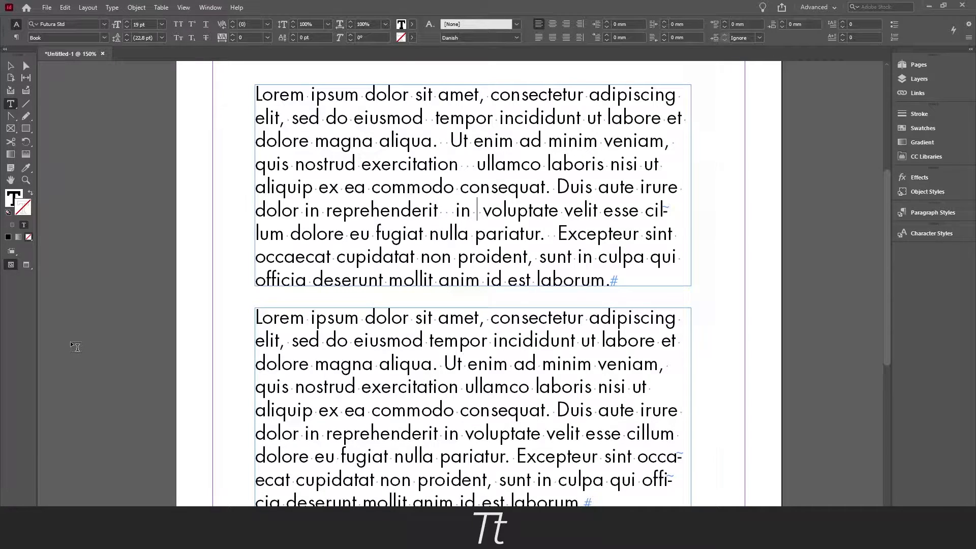
pyautogui.click(87, 7)
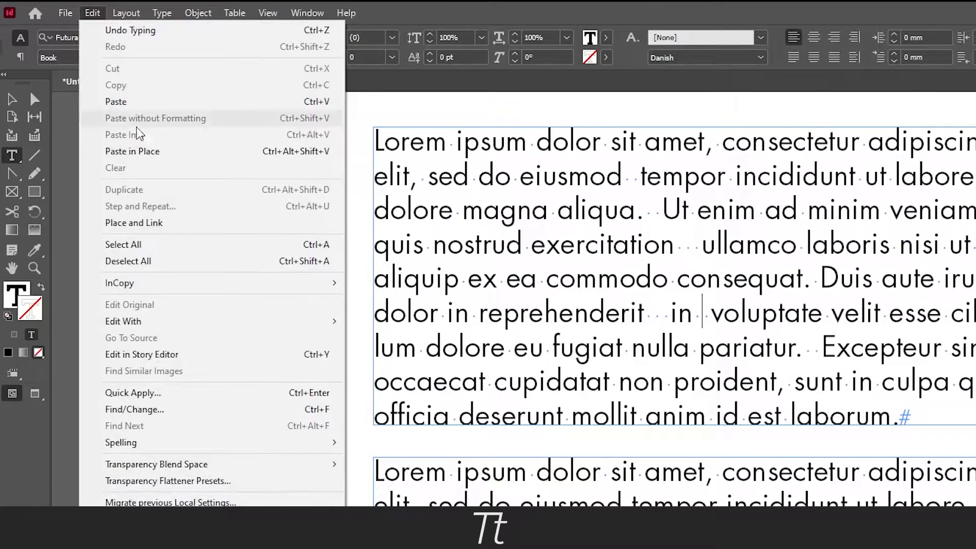
pyautogui.click(134, 409)
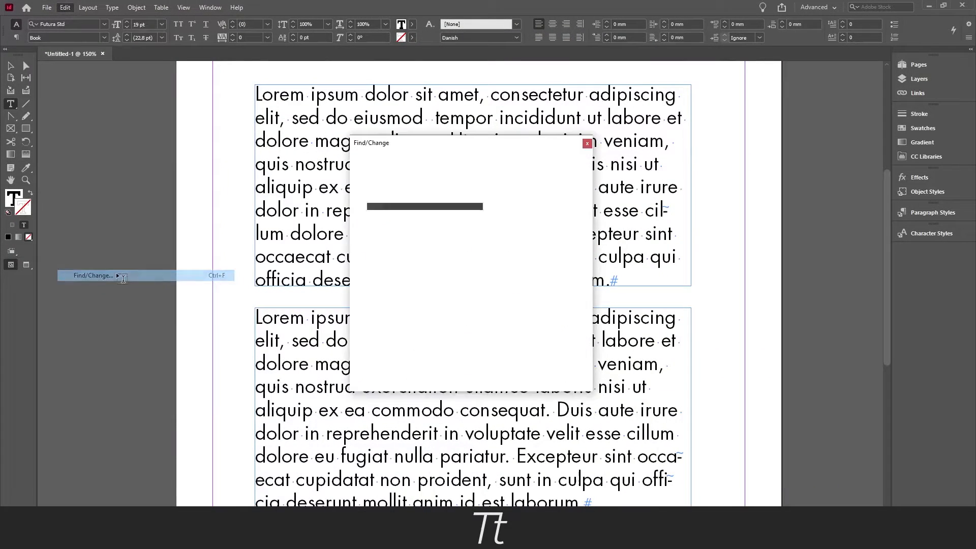
pyautogui.click(92, 276)
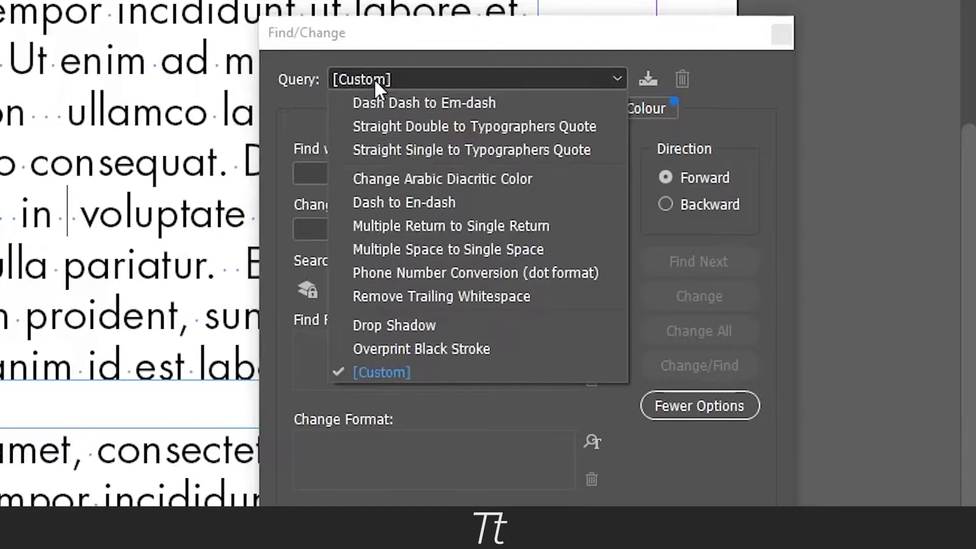
pyautogui.moveTo(480, 250)
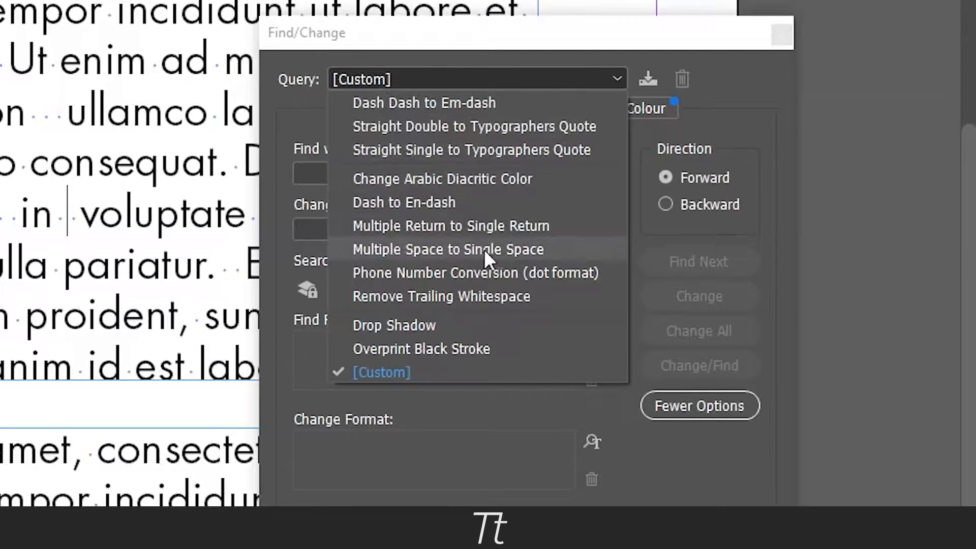
# Load the Multiple Space to Single Space query and find the first three multiple-space matches
pyautogui.click(447, 250)
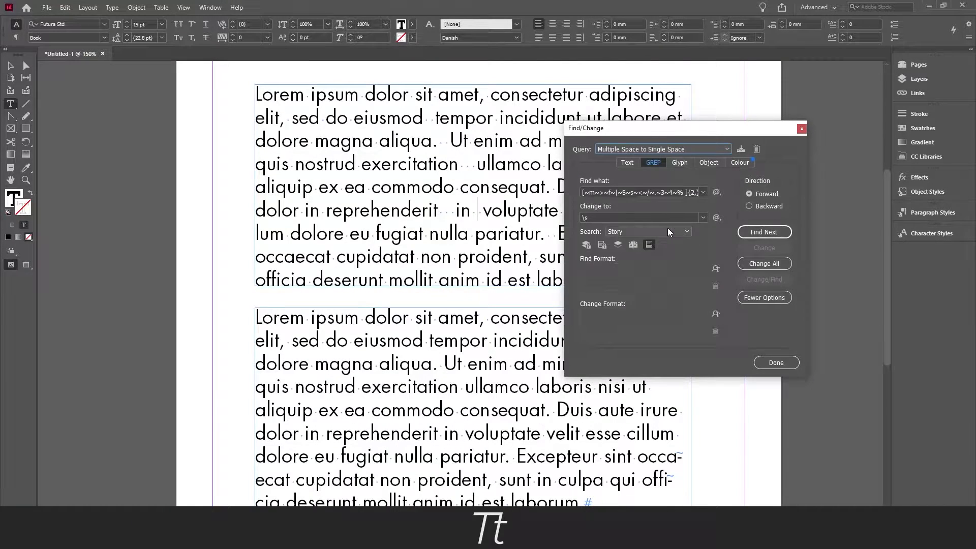
pyautogui.moveTo(717, 217)
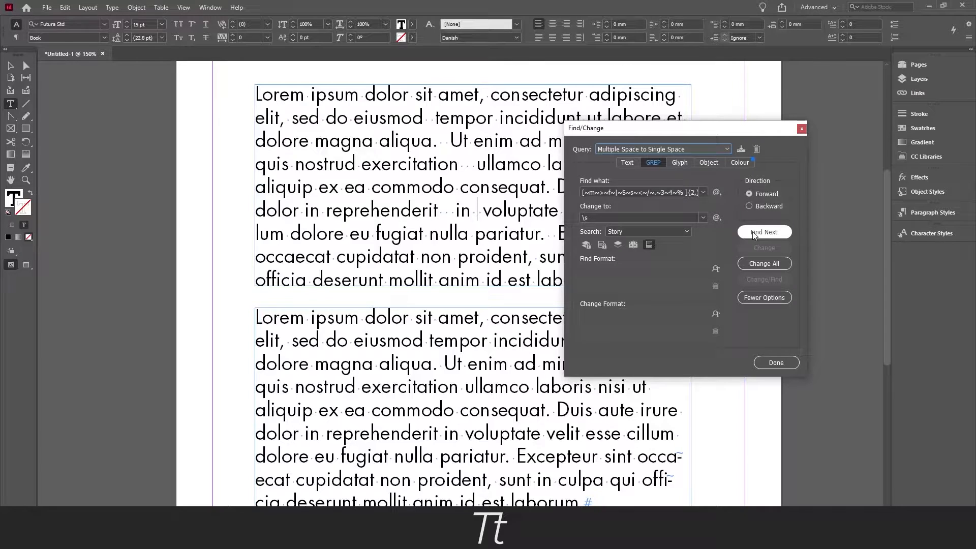
pyautogui.click(764, 231)
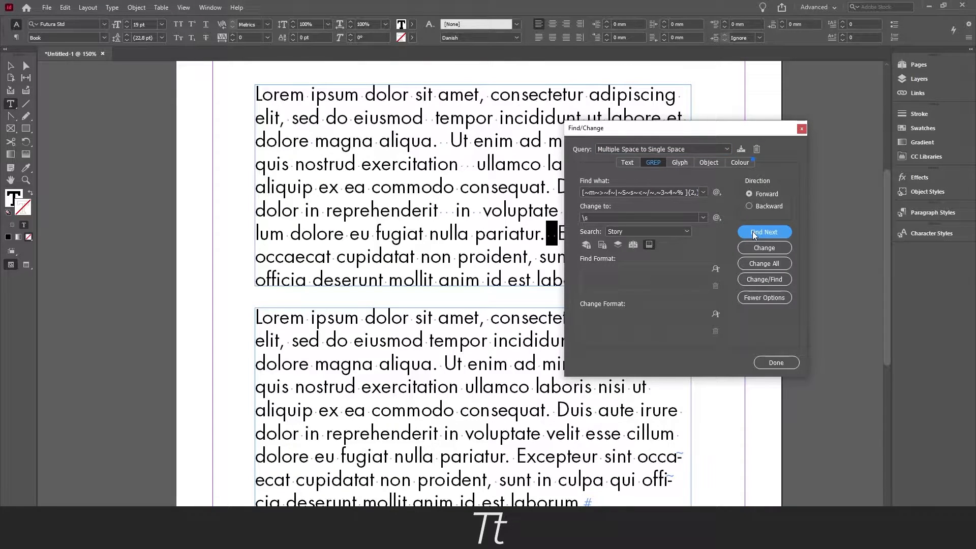
pyautogui.click(763, 232)
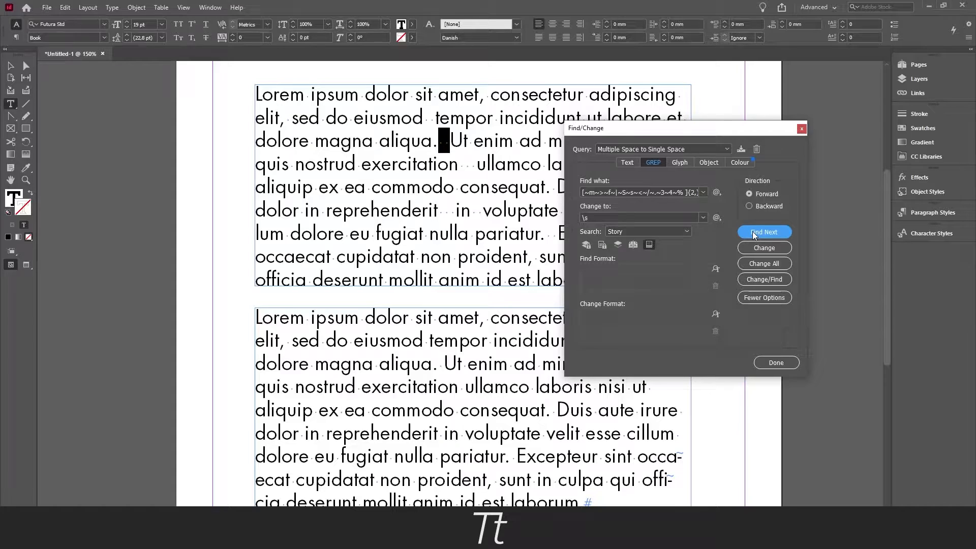
pyautogui.click(765, 232)
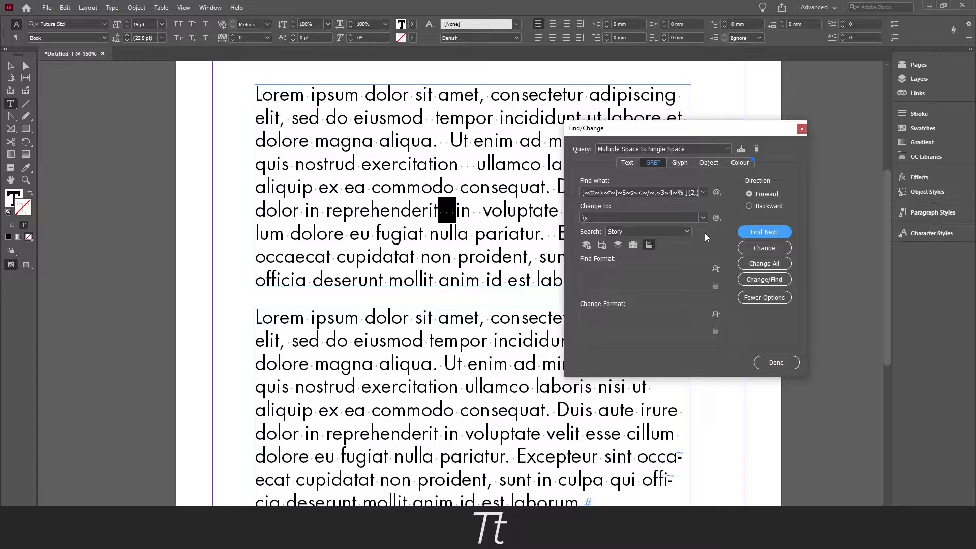
# Set the search scope to Document and Change All, replacing 6 multiple-space runs
pyautogui.click(648, 231)
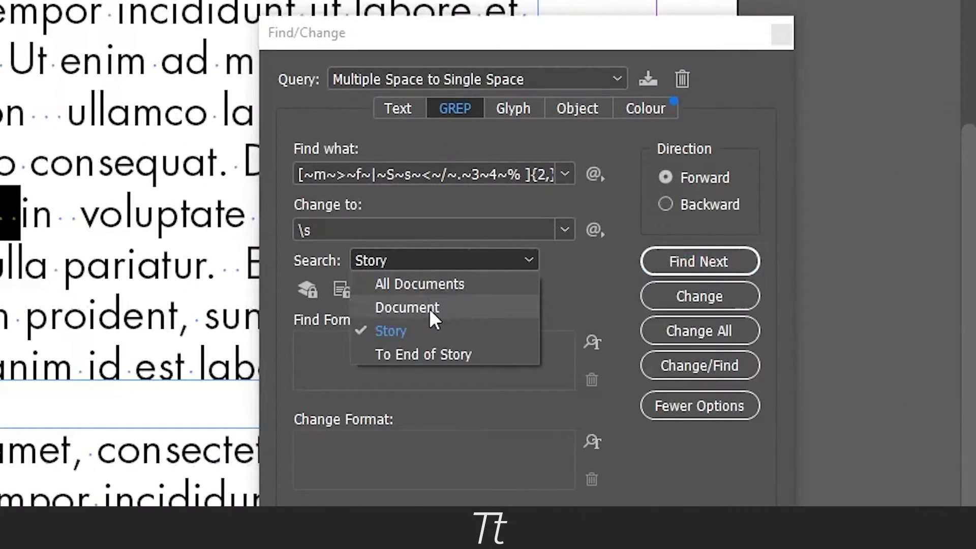
pyautogui.click(408, 308)
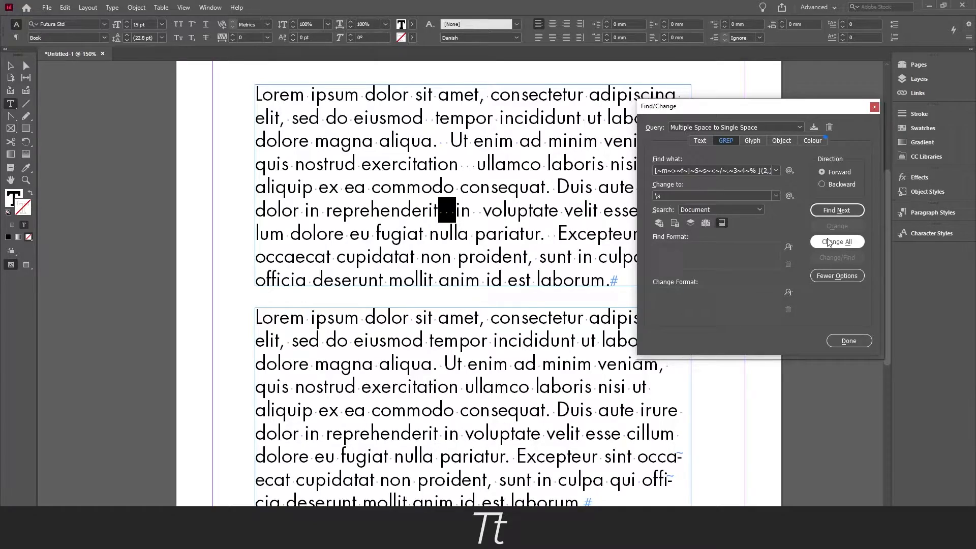
pyautogui.click(837, 242)
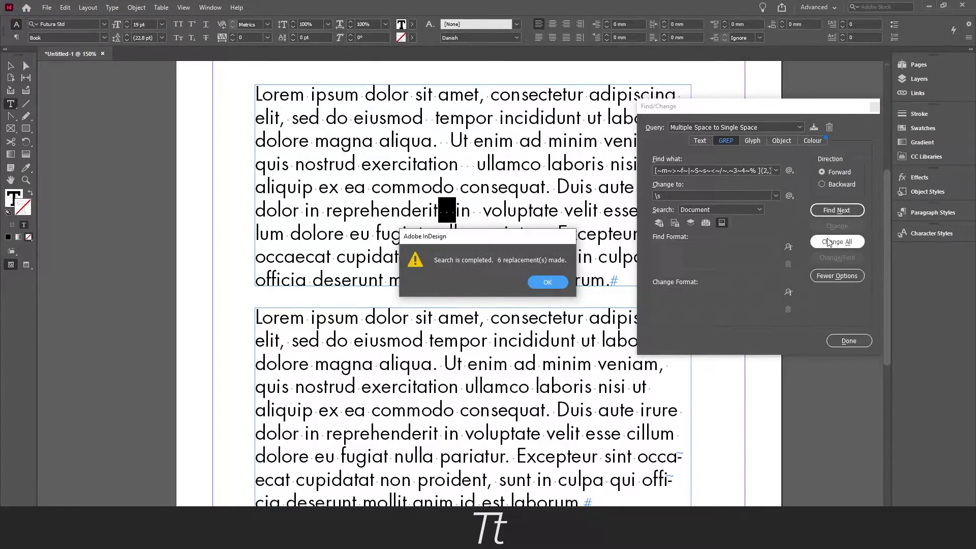